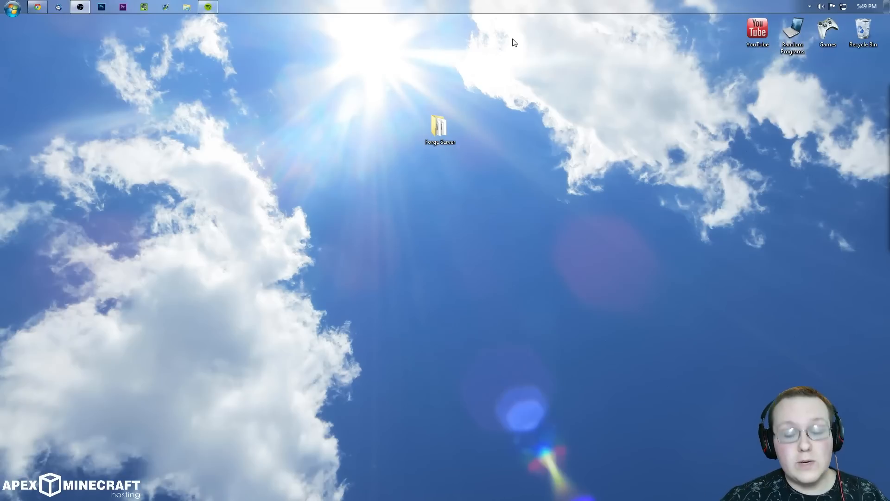
mouse_move(454, 51)
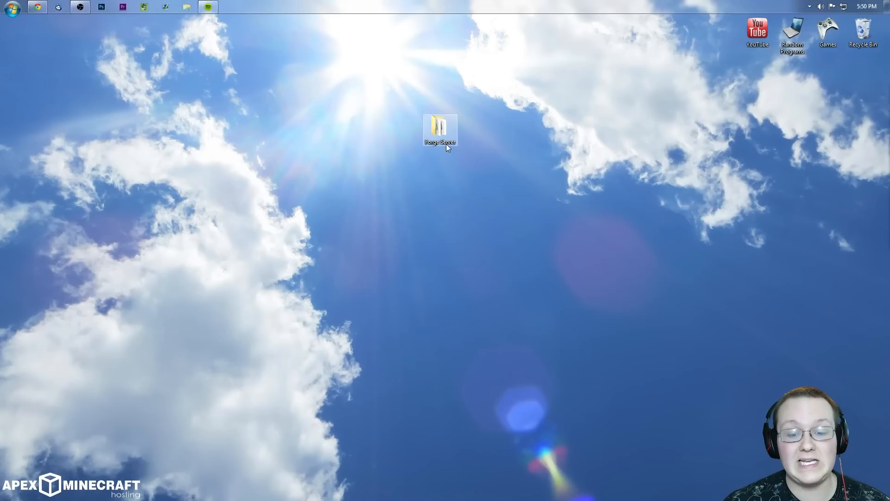
Open the Forge Server folder from the desktop to show its mods folder and server files
double_click(440, 128)
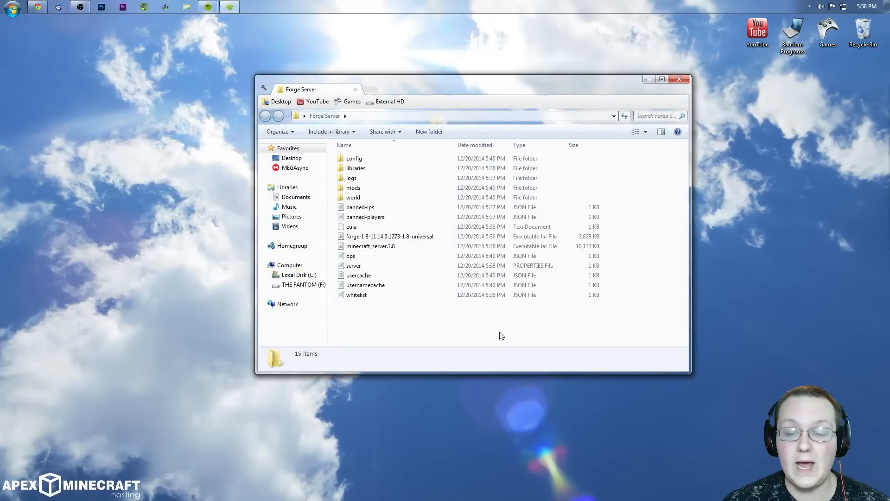
mouse_move(661, 79)
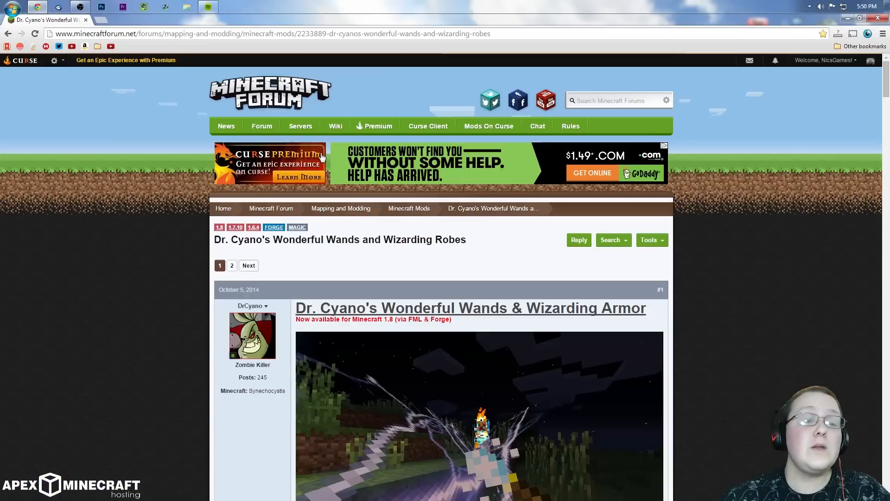
mouse_move(229, 240)
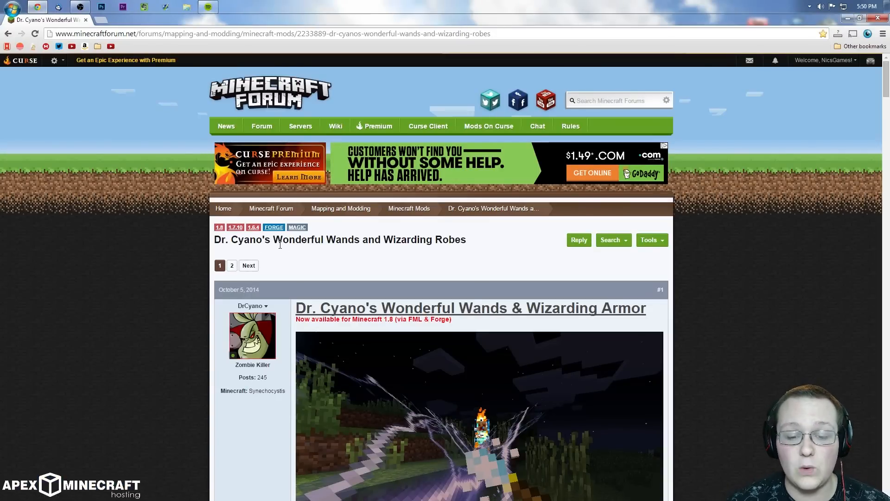
mouse_move(279, 252)
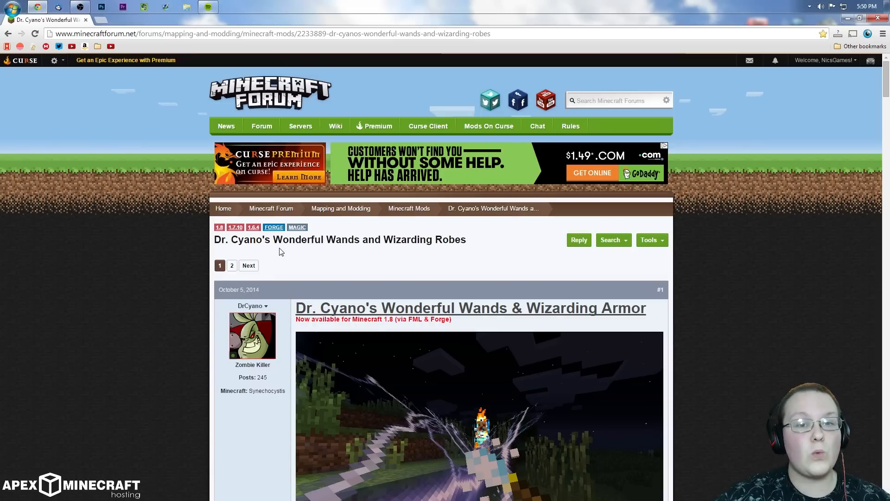
mouse_move(300, 200)
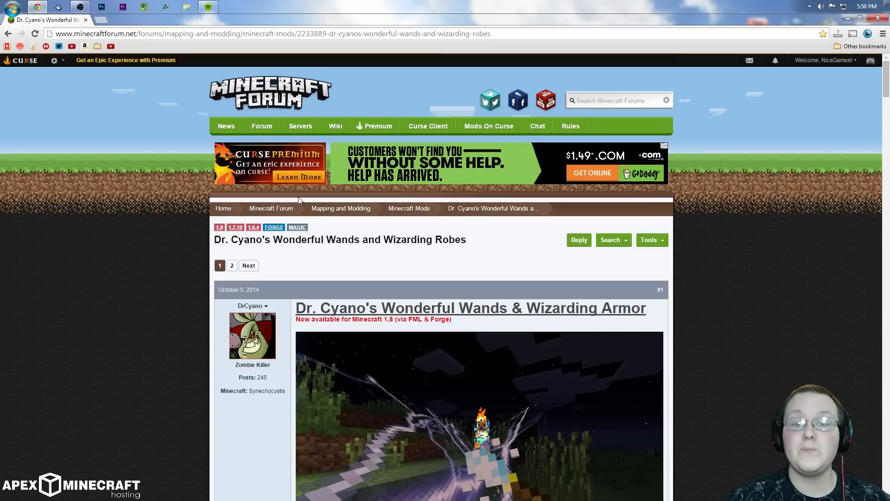
scroll(down, 3)
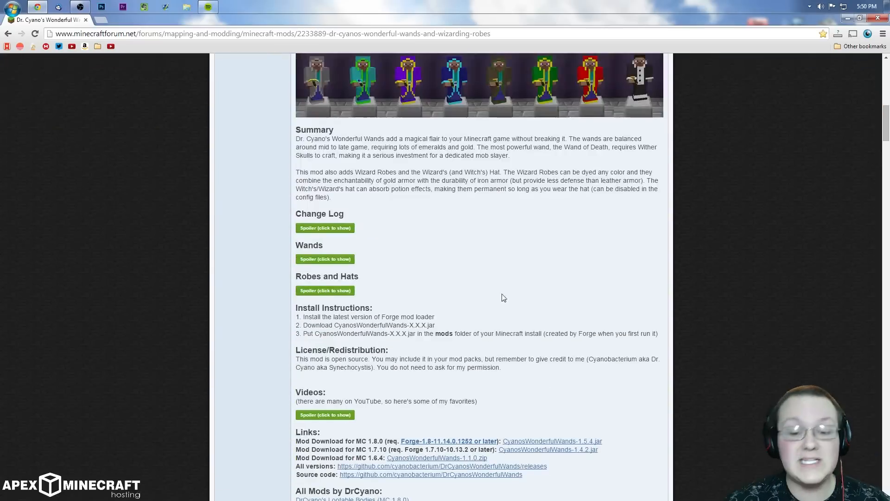
scroll(down, 3)
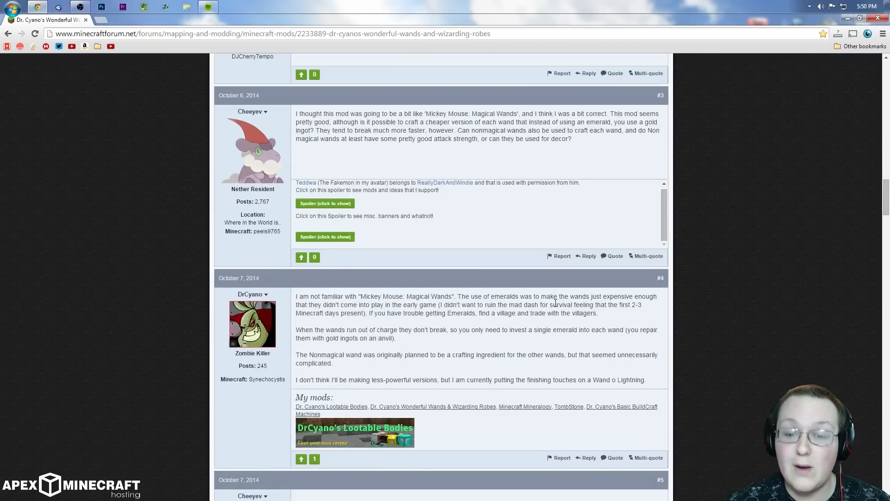
scroll(up, 3)
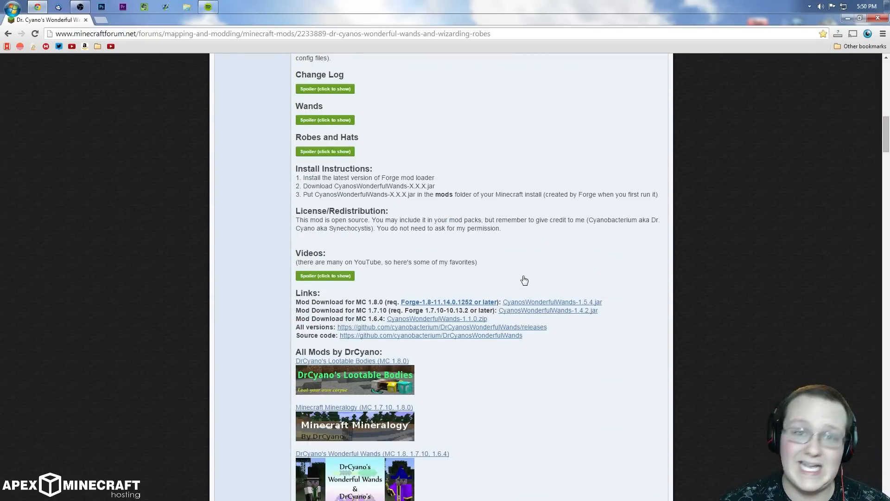
scroll(up, 3)
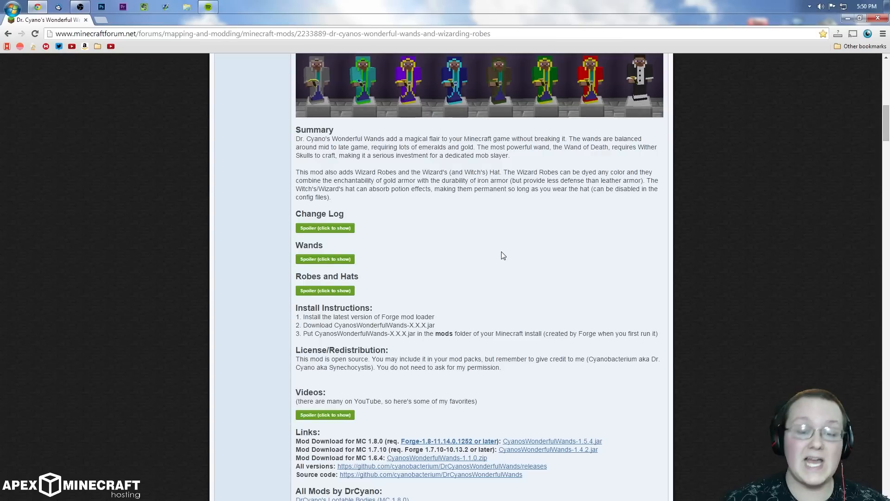
scroll(down, 3)
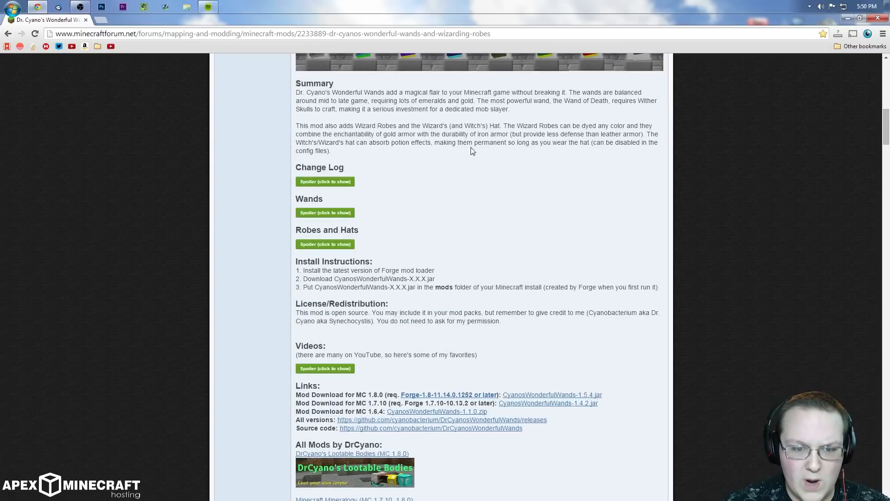
scroll(down, 3)
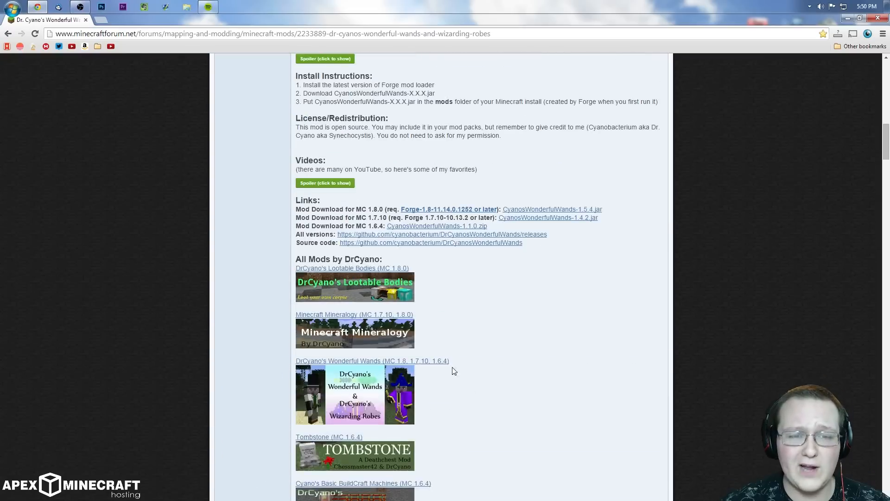
scroll(up, 3)
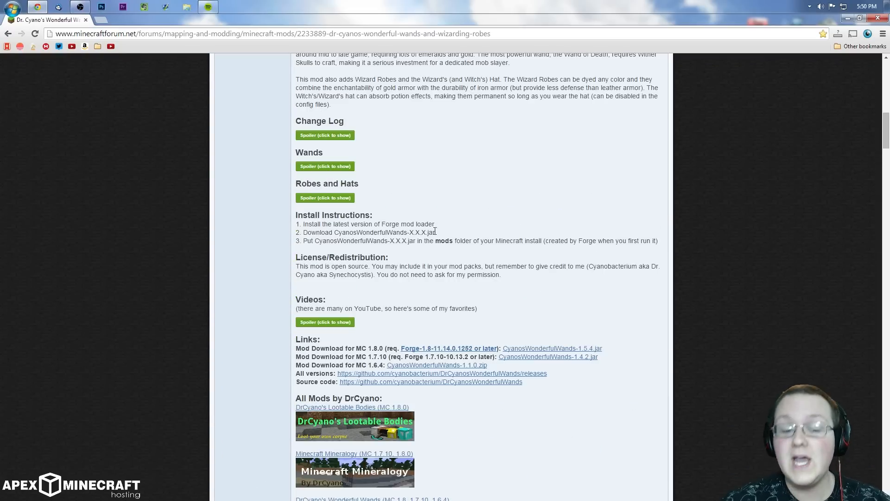
scroll(down, 3)
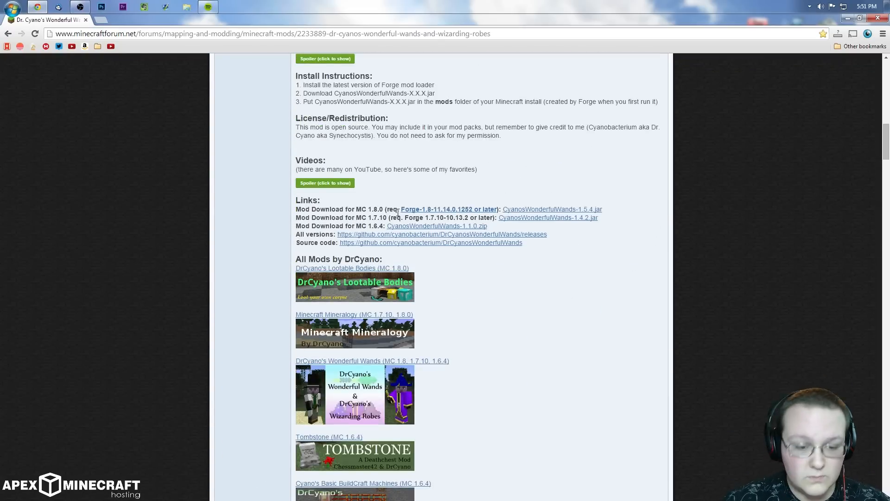
Download CyanosWonderfulWands-1.5.4.jar from its GitHub release page to the desktop
click(552, 209)
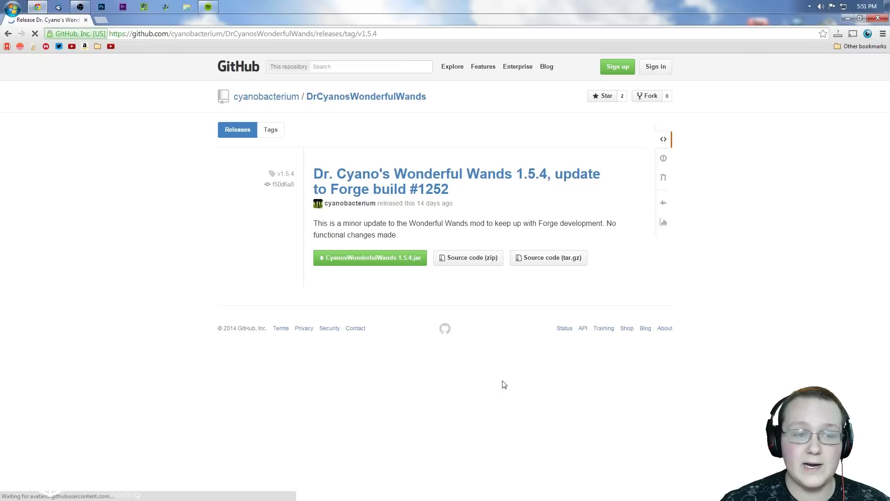
click(370, 257)
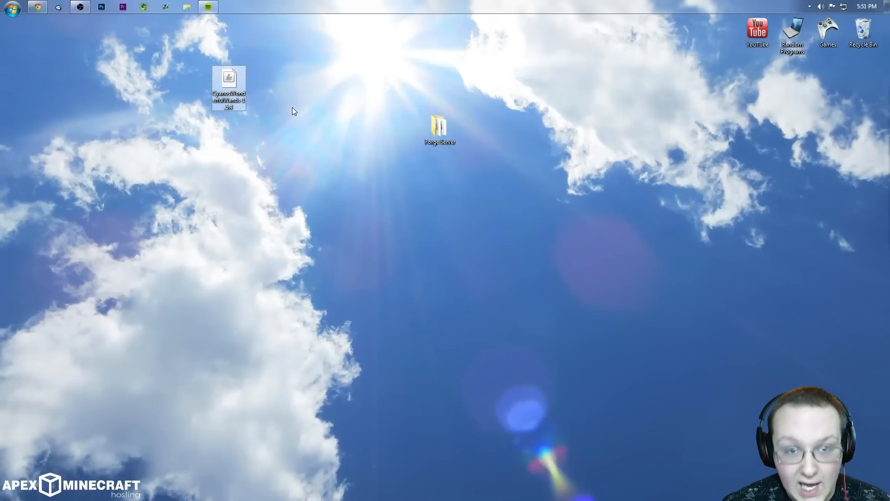
mouse_move(362, 101)
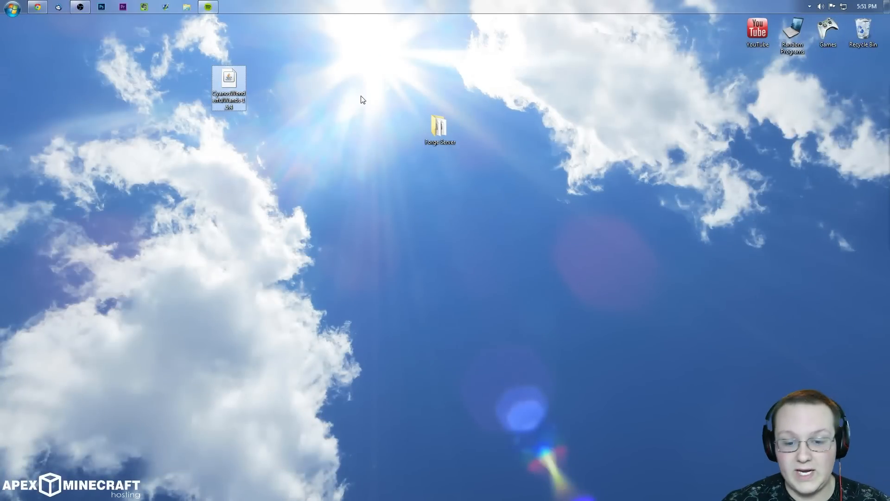
mouse_move(498, 222)
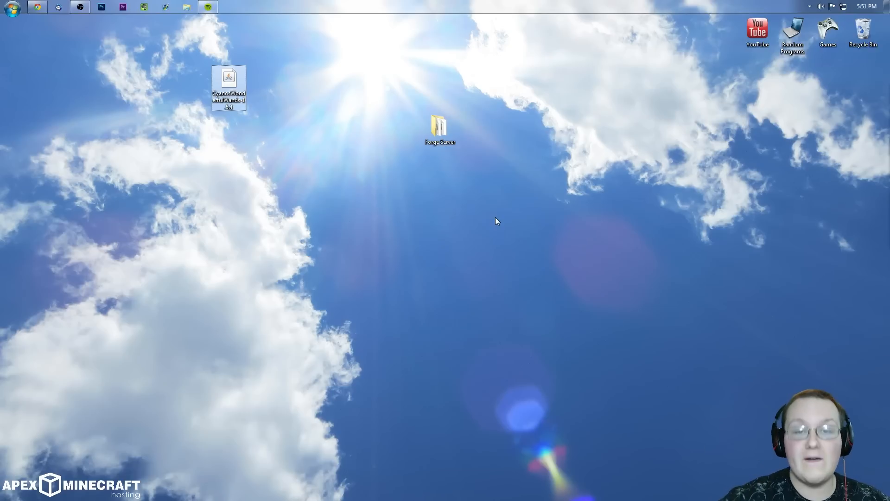
mouse_move(463, 153)
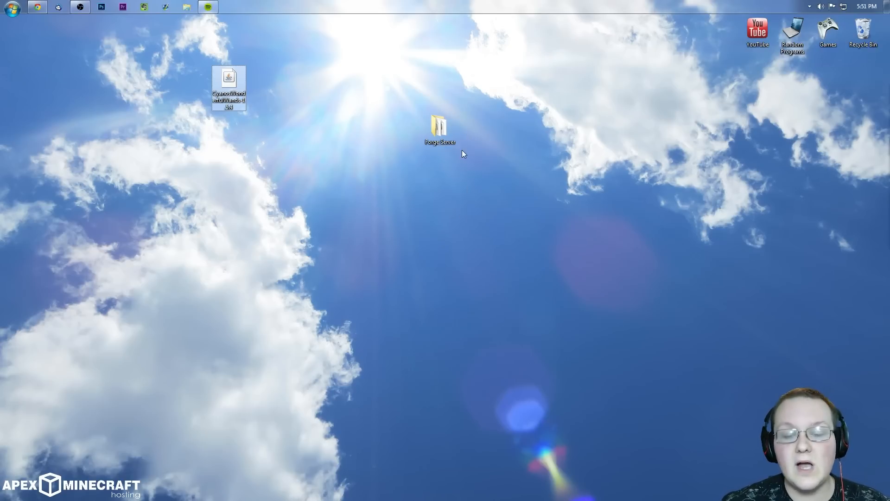
Place the Wonderful Wands 1.5.4 jar in Forge Server's mods folder and copy it back onto the desktop
double_click(440, 123)
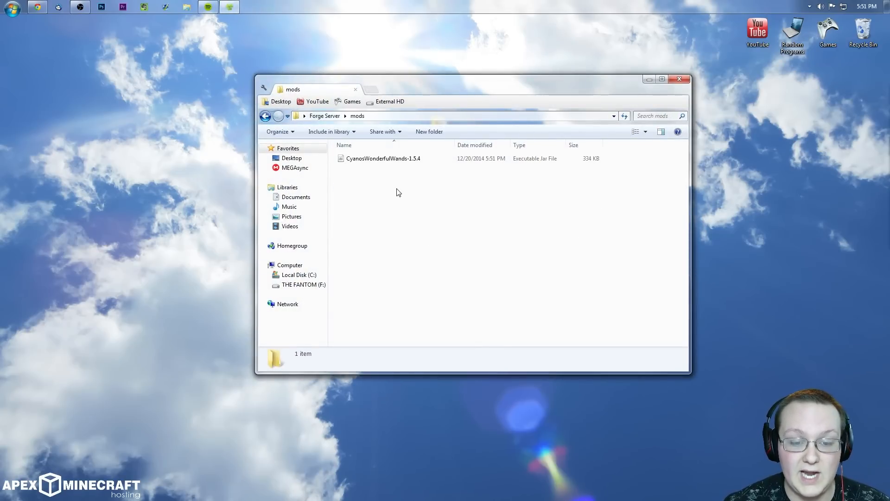
mouse_move(375, 179)
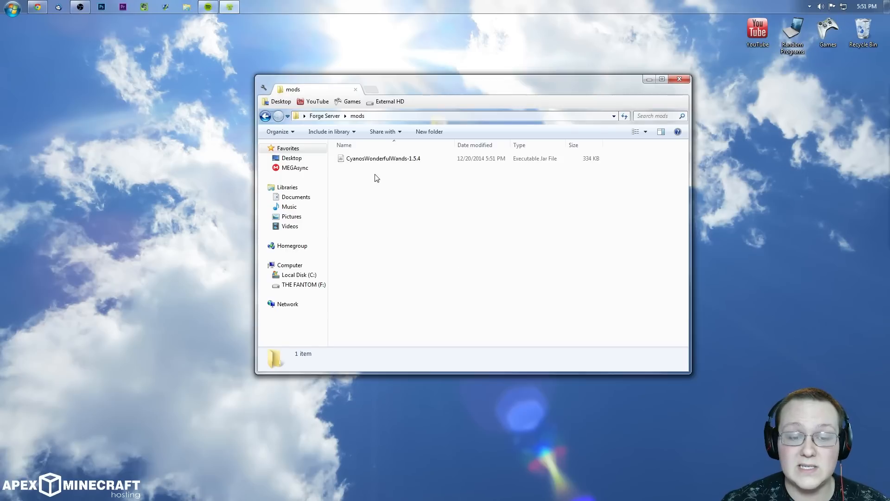
right_click(383, 158)
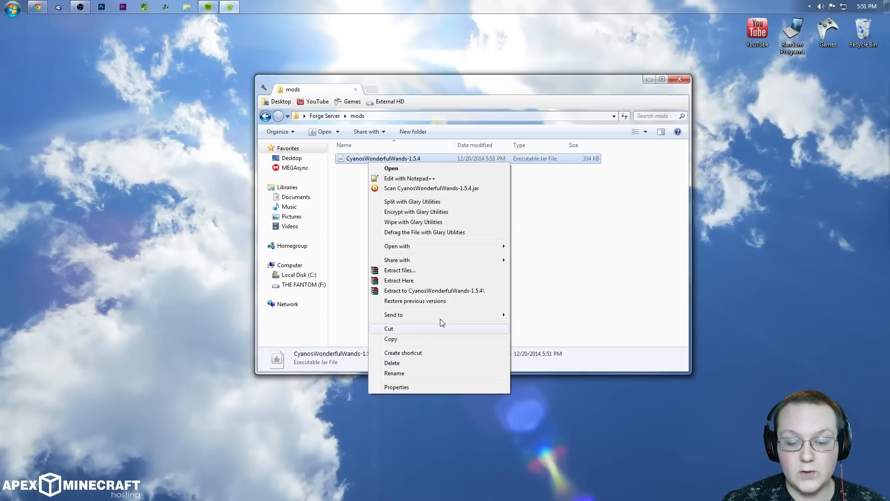
right_click(75, 139)
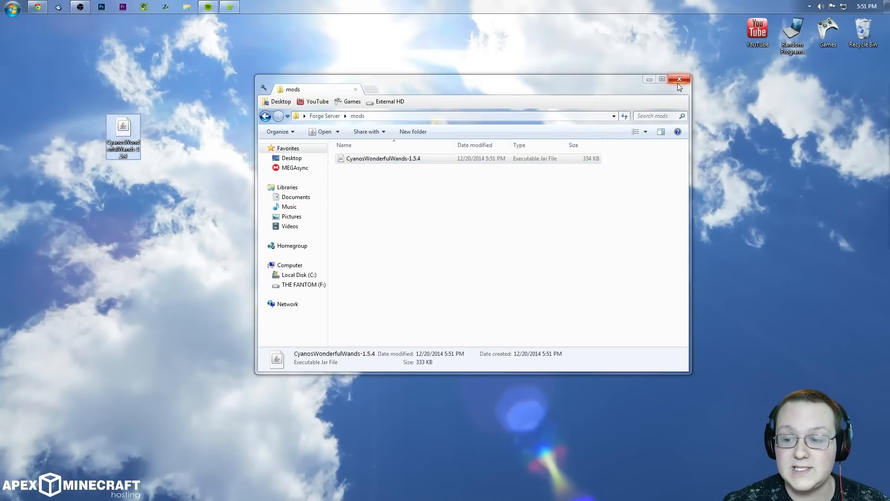
Reach .minecraft via Run %appdata% and select the old mods folder for deletion
click(679, 79)
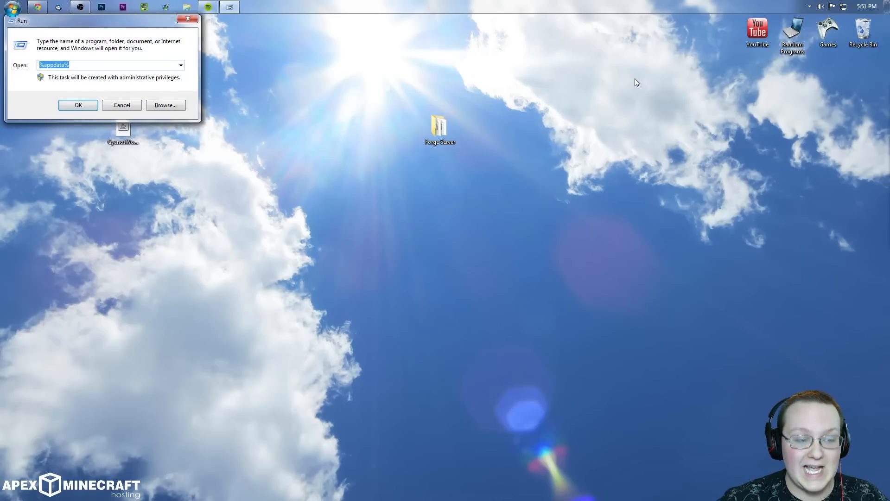
text(%app)
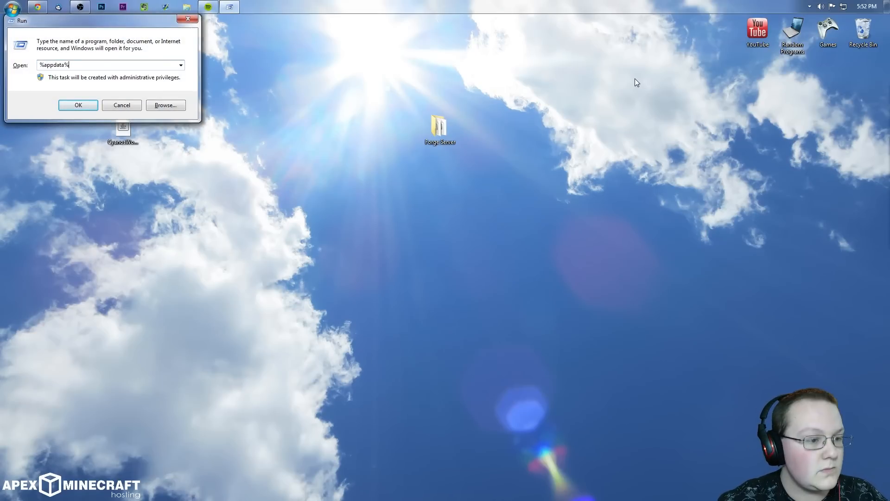
click(78, 105)
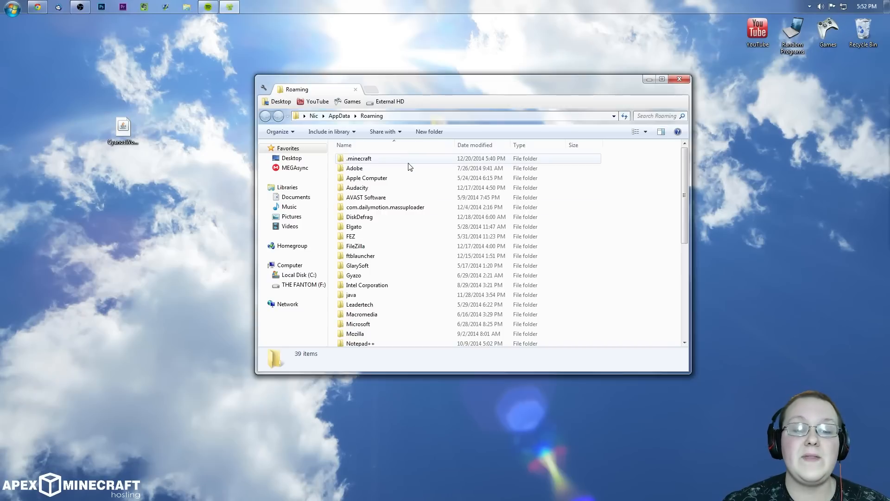
double_click(359, 159)
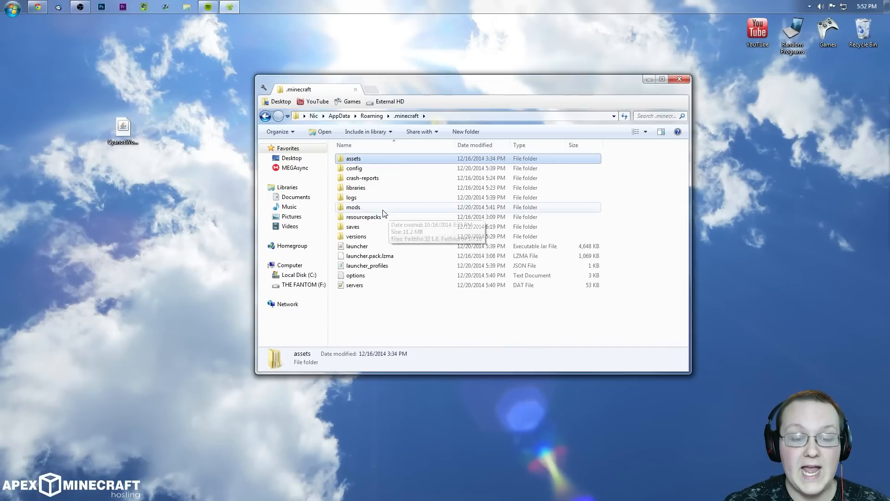
click(354, 207)
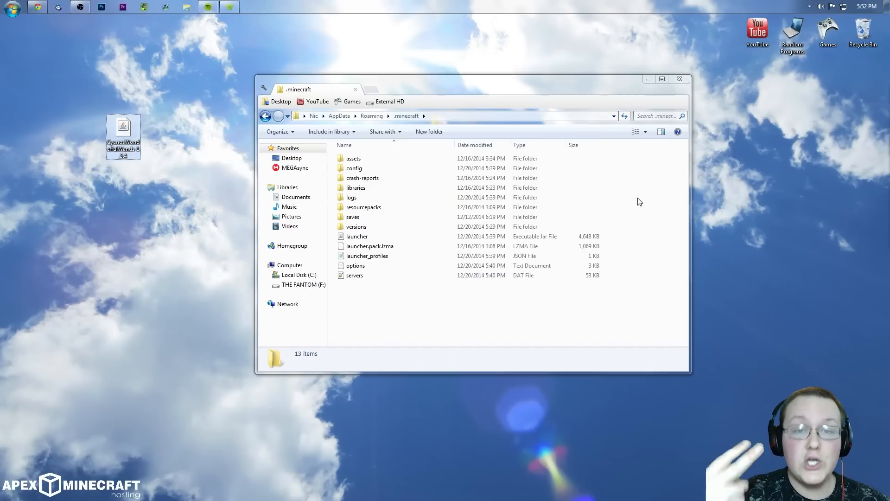
mouse_move(657, 200)
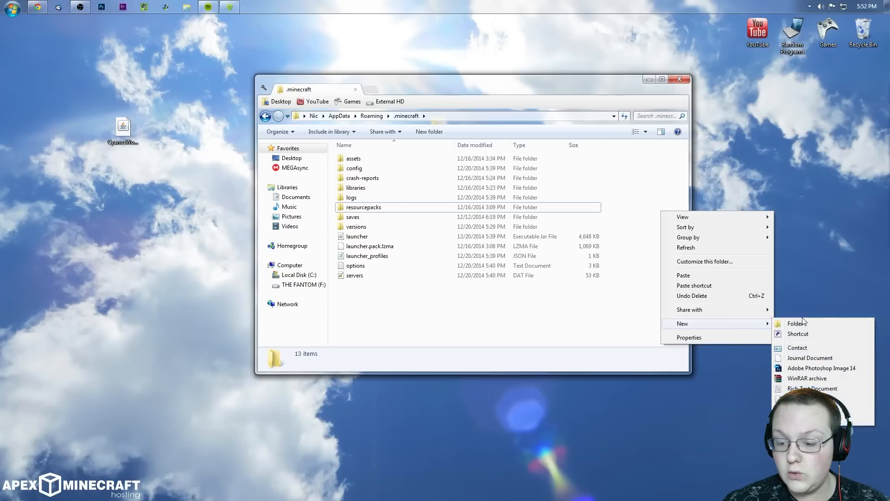
Create a fresh folder named mods in .minecraft and enter it for the Wonderful Wands jar
click(797, 323)
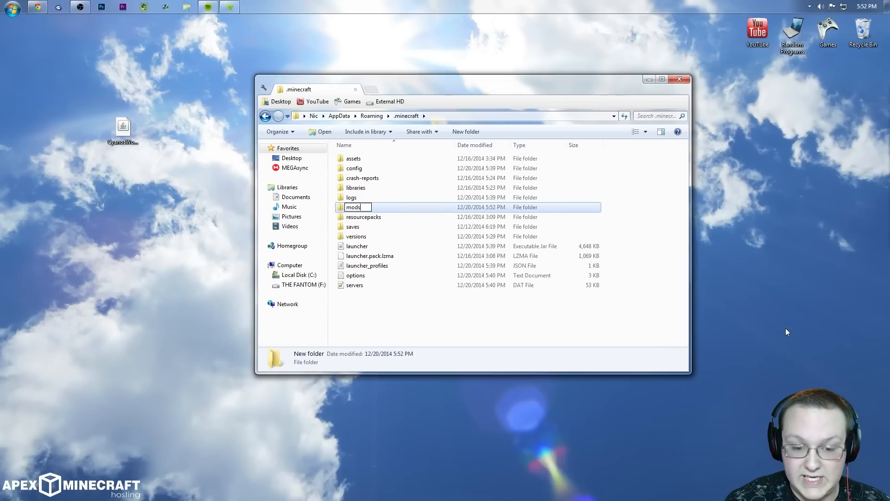
key(Return)
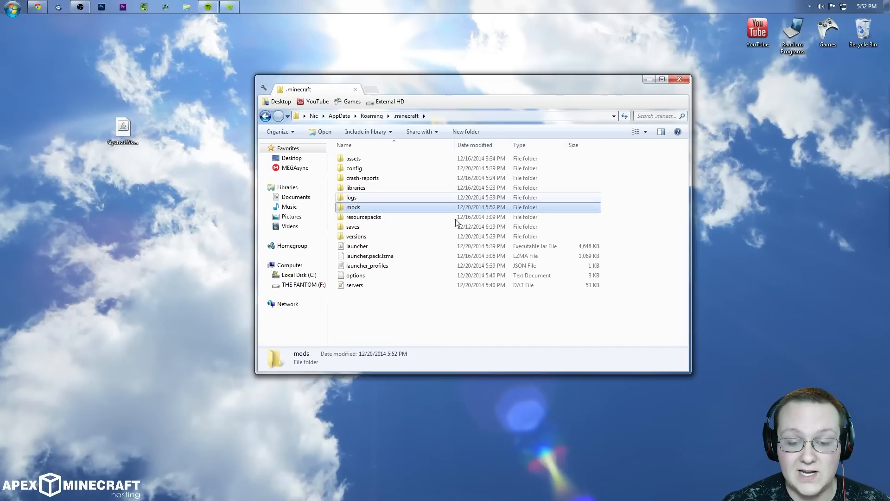
double_click(353, 207)
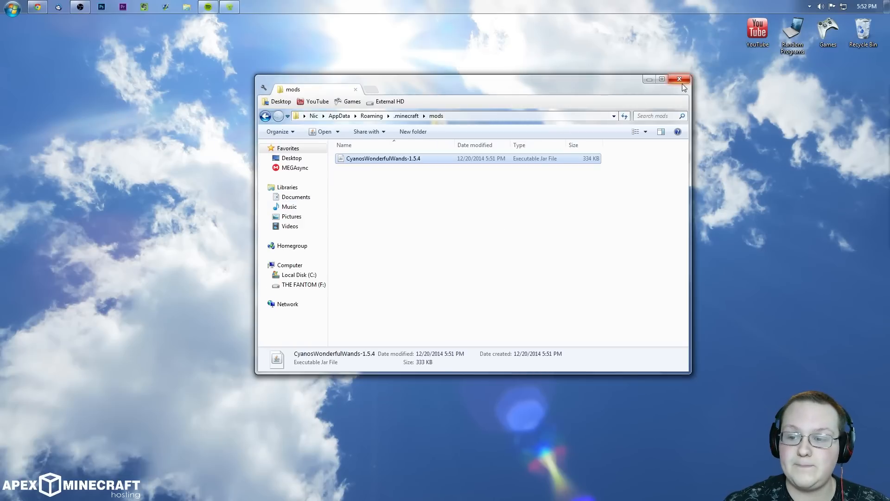
Close the Explorer windows and start Minecraft from the desktop Games > Minecraft folder
click(265, 116)
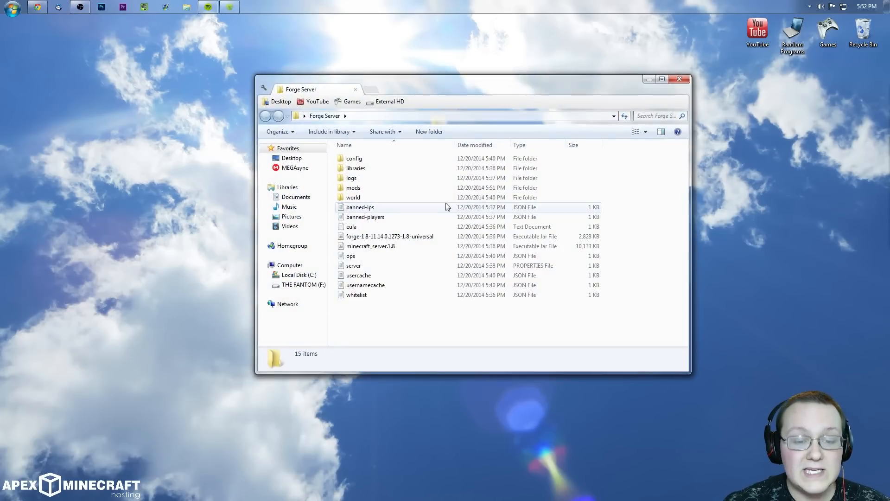
click(389, 236)
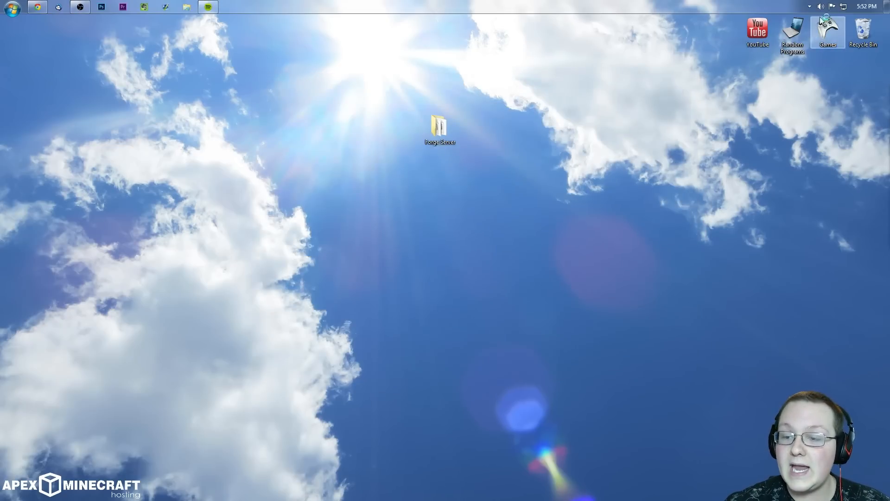
double_click(827, 30)
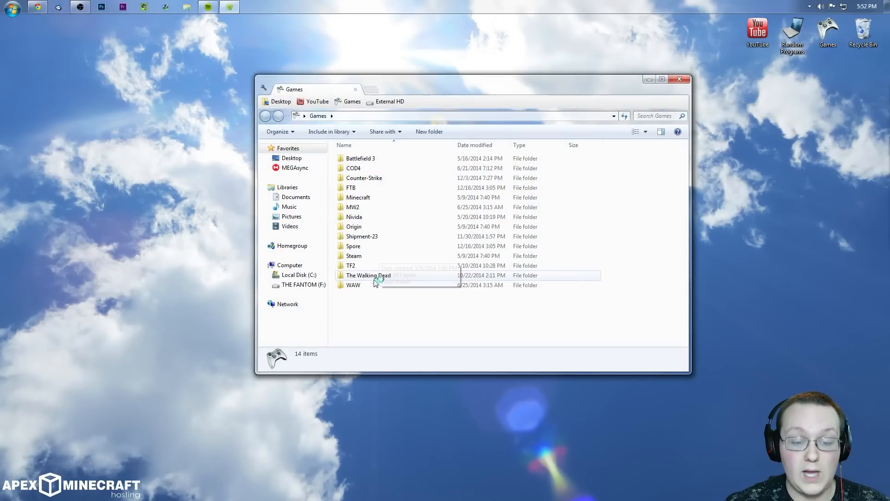
double_click(358, 196)
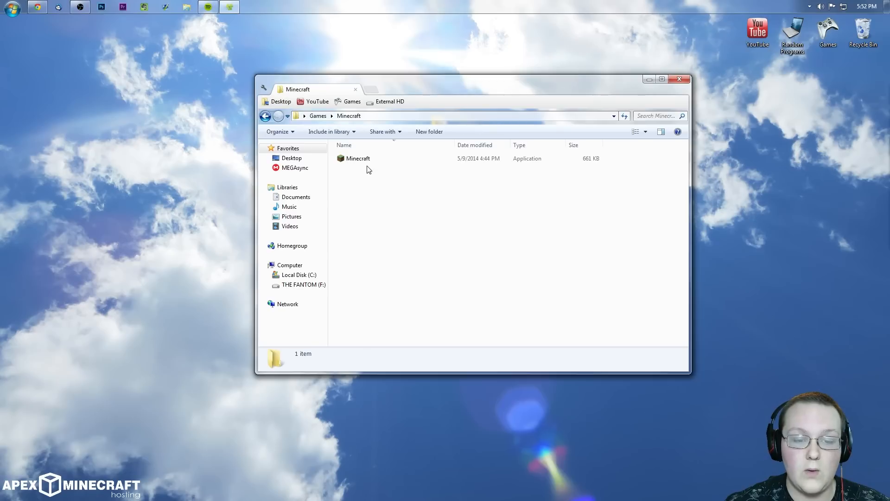
double_click(358, 159)
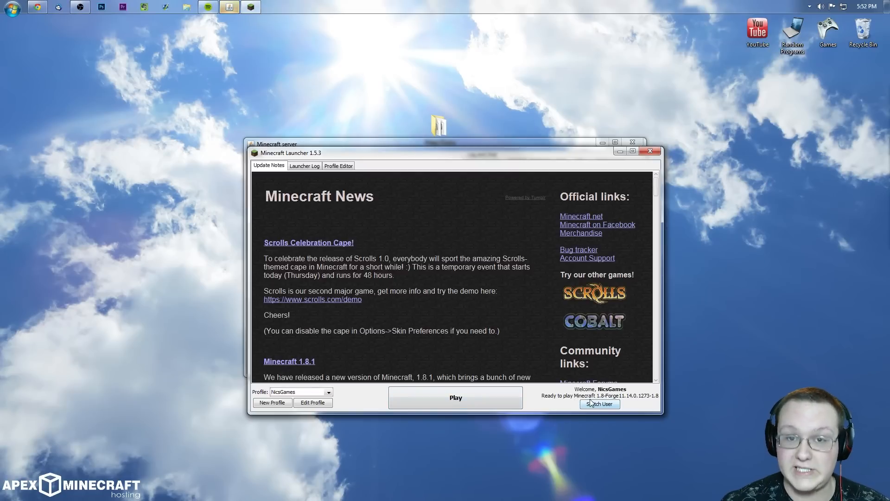
Play Minecraft 1.8 with the Forge profile and move the server console to the top-left corner
click(454, 397)
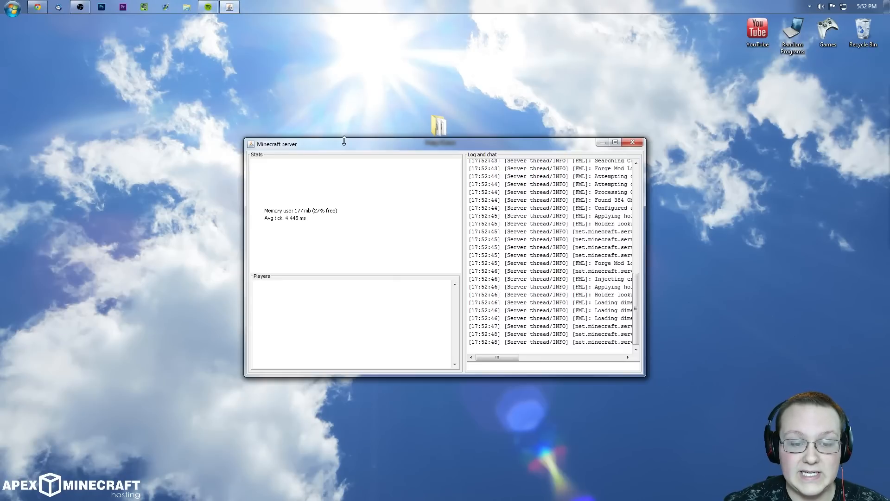
drag(345, 141, 104, 34)
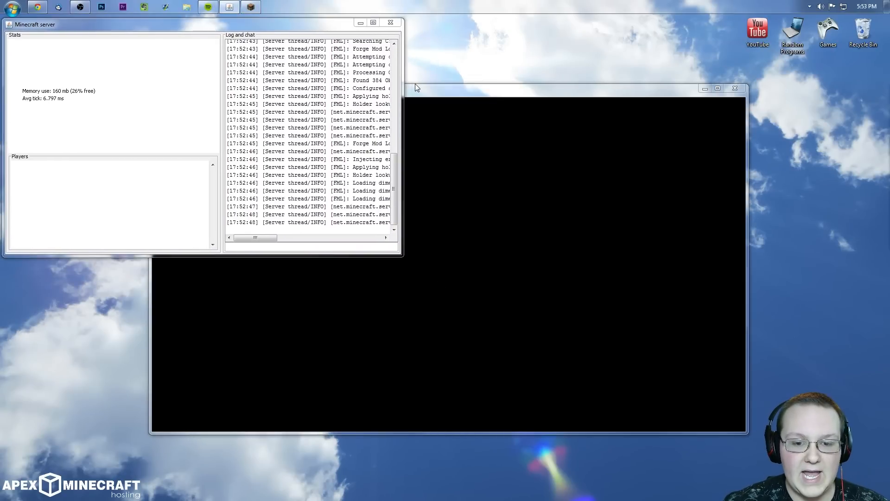
mouse_move(482, 196)
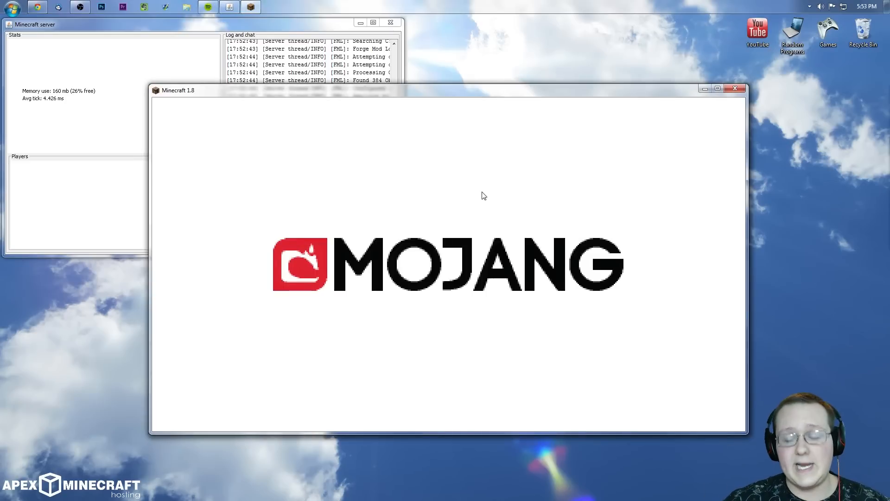
mouse_move(473, 199)
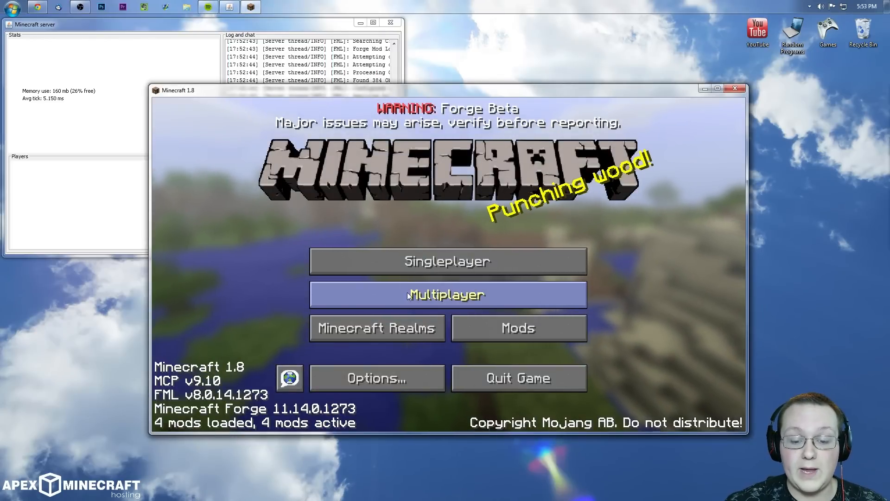
Join the localhost server through Multiplayer Direct Connect and spawn into its world
click(447, 294)
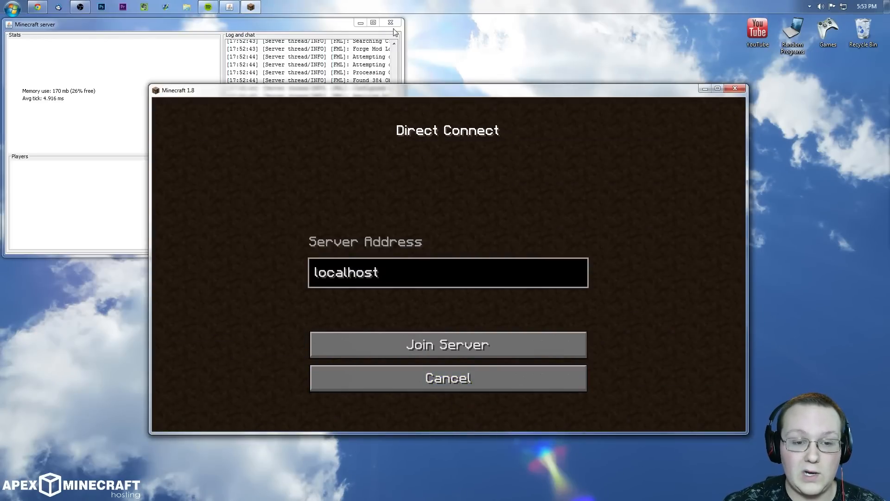
click(447, 344)
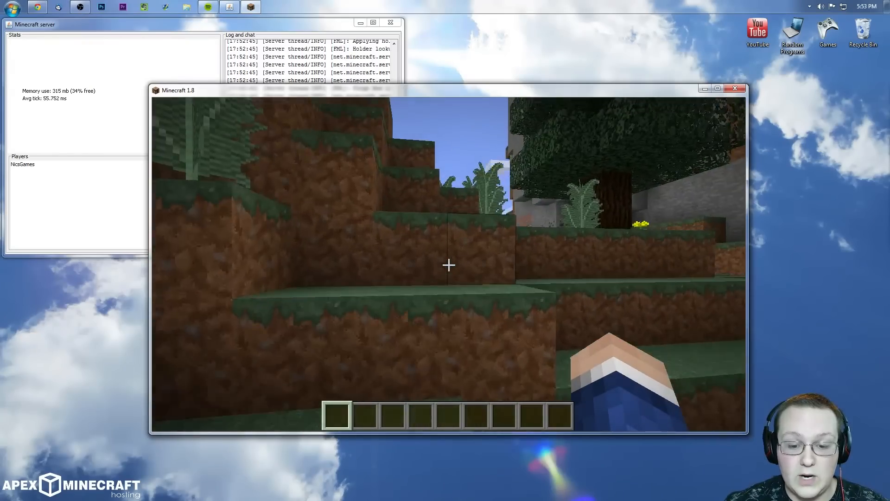
mouse_move(448, 265)
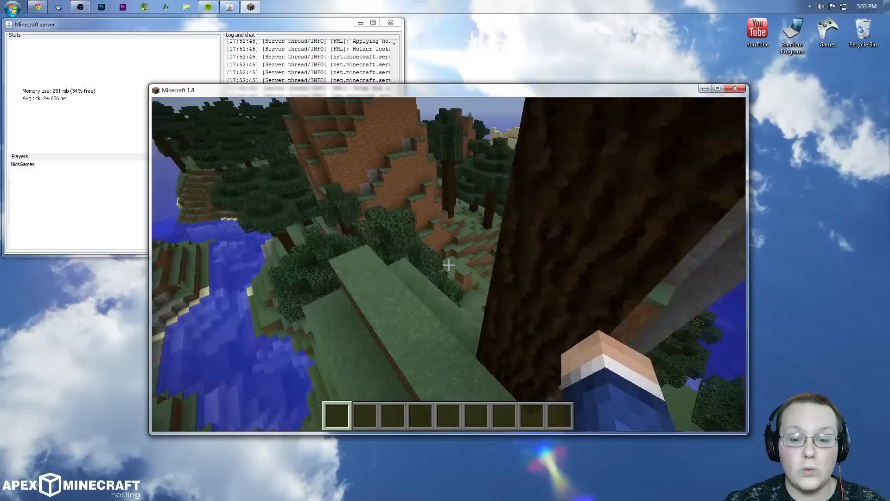
Search the creative inventory for the Wand of Magic Missiles and hold it in the hotbar
key(e)
text(ro)
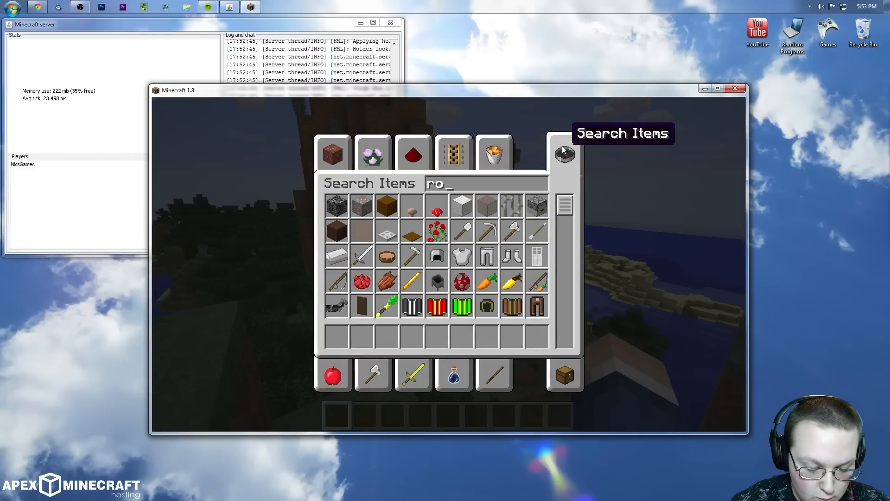
text(be)
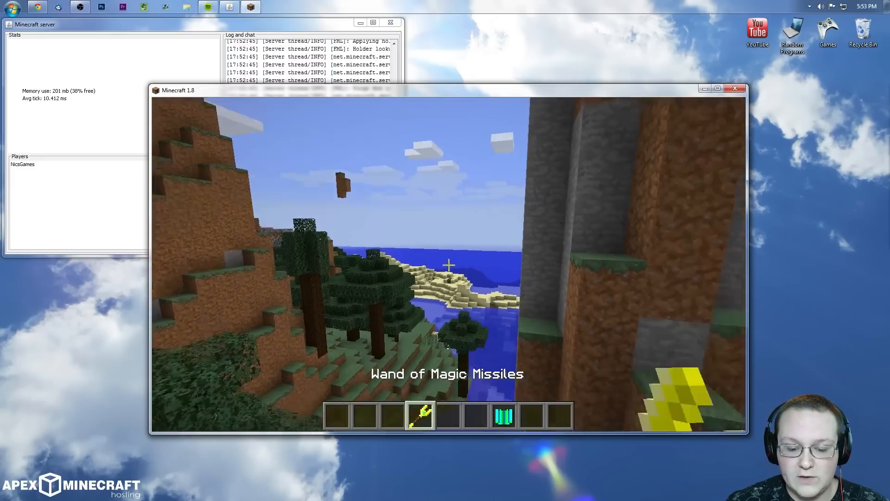
mouse_move(449, 264)
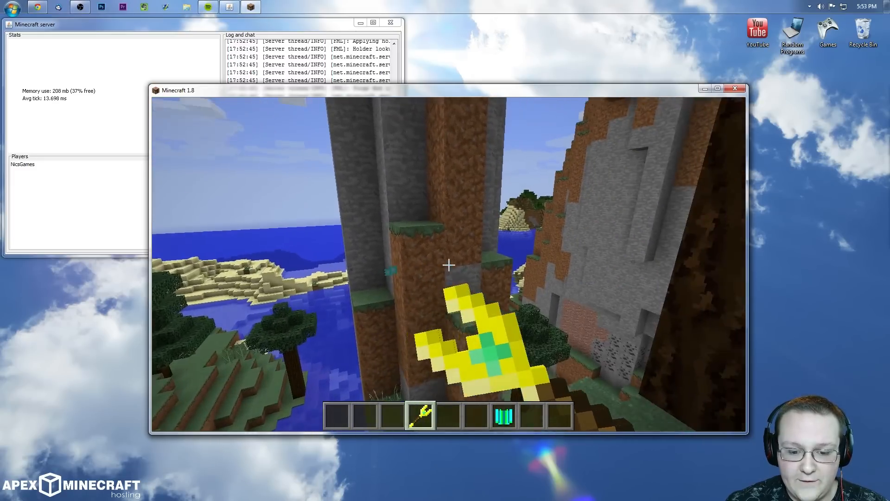
mouse_move(448, 265)
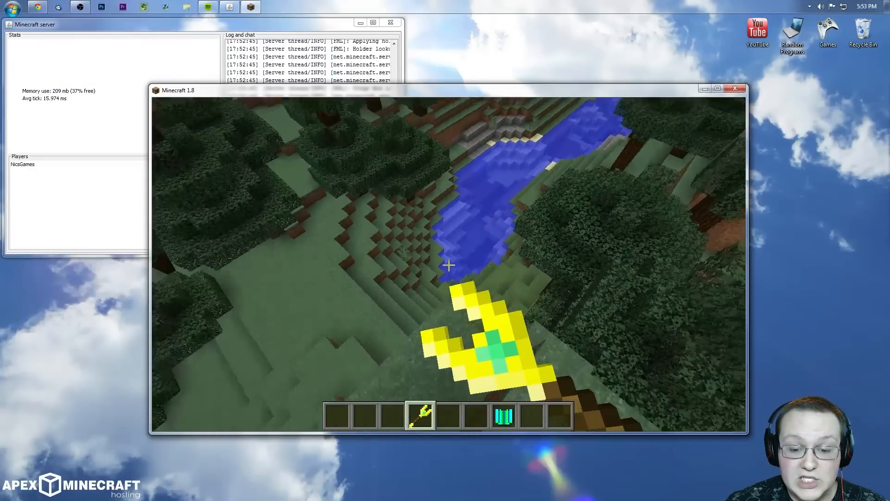
mouse_move(449, 264)
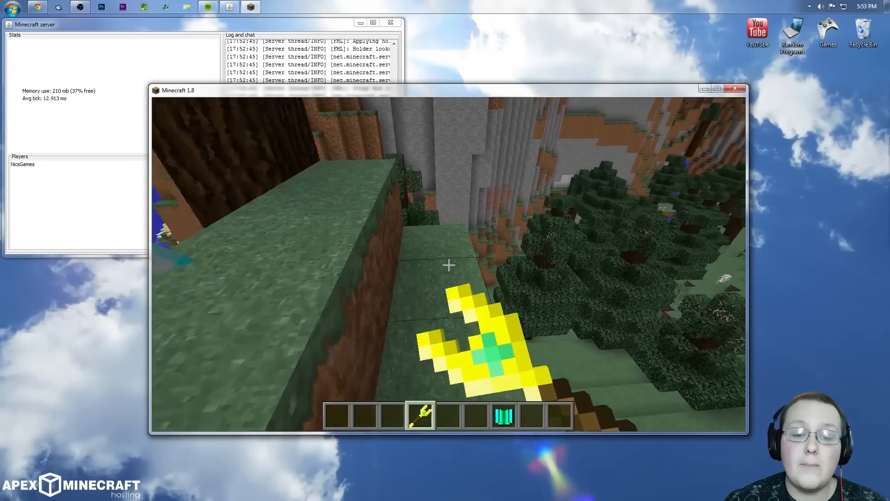